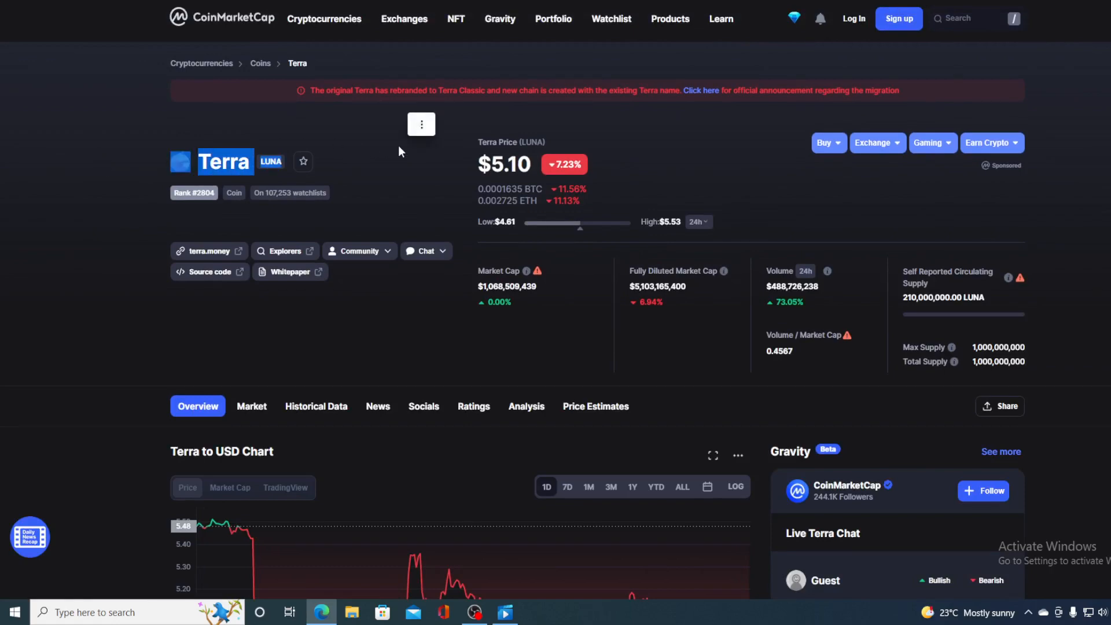
{"action": "scroll", "scroll_direction": "down", "scroll_amount": 3}
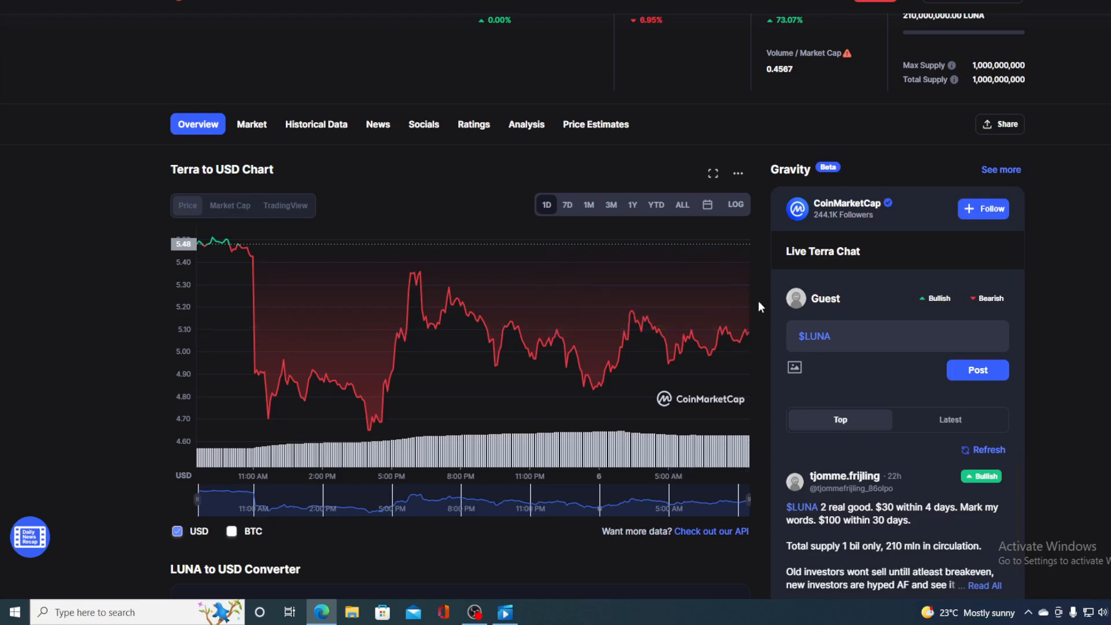
{"action": "scroll", "scroll_direction": "up", "scroll_amount": 3}
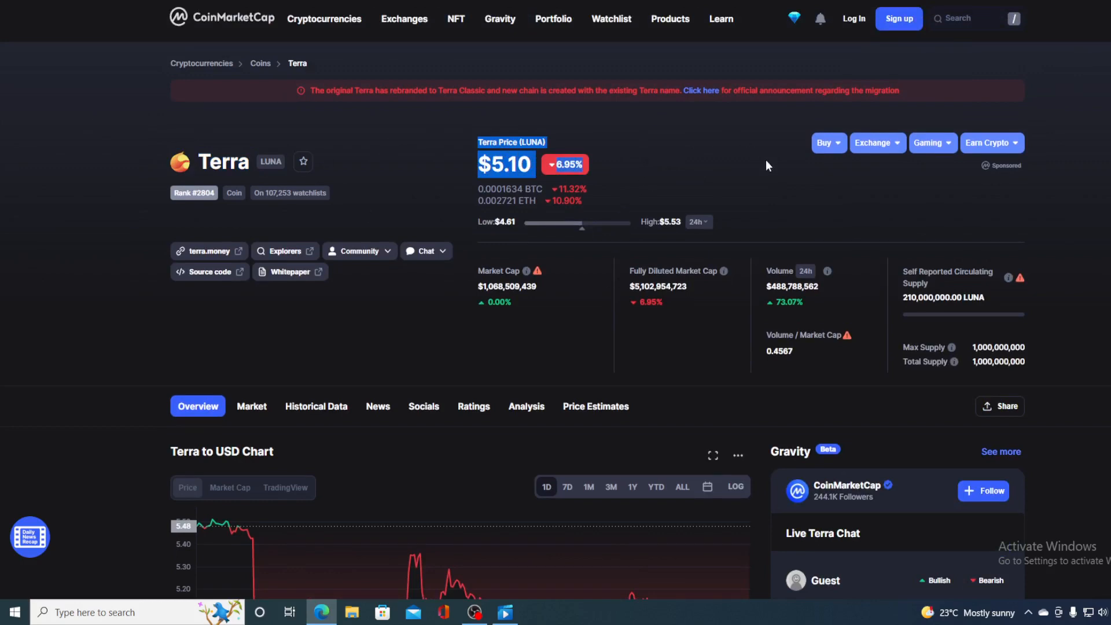
{"action": "scroll", "scroll_direction": "down", "scroll_amount": 3}
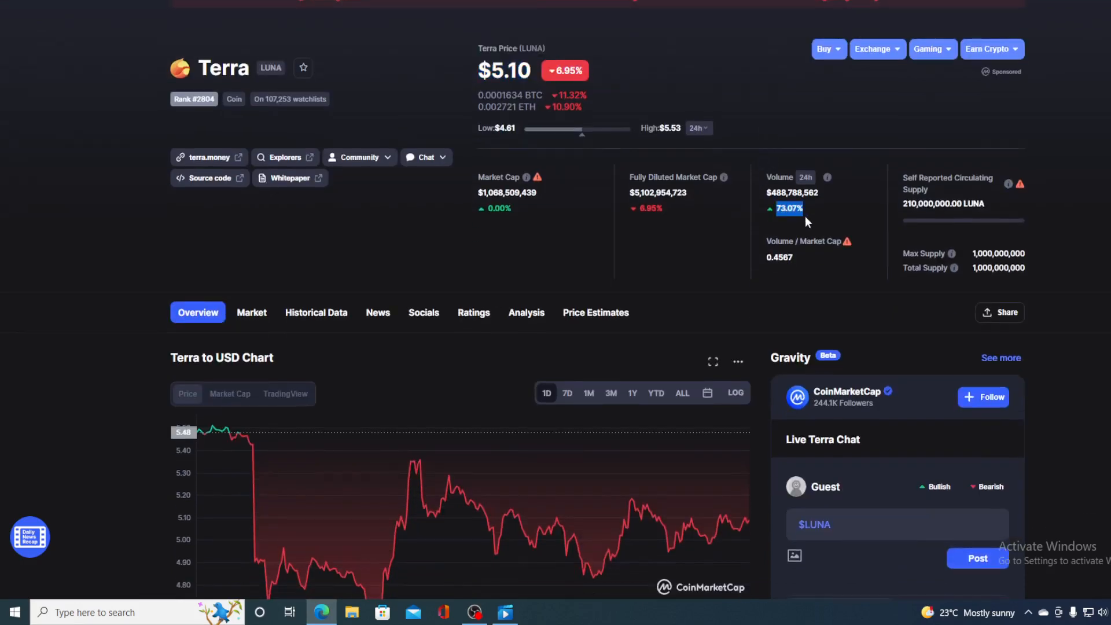
{"action": "mouse_move", "coordinate": [834, 222]}
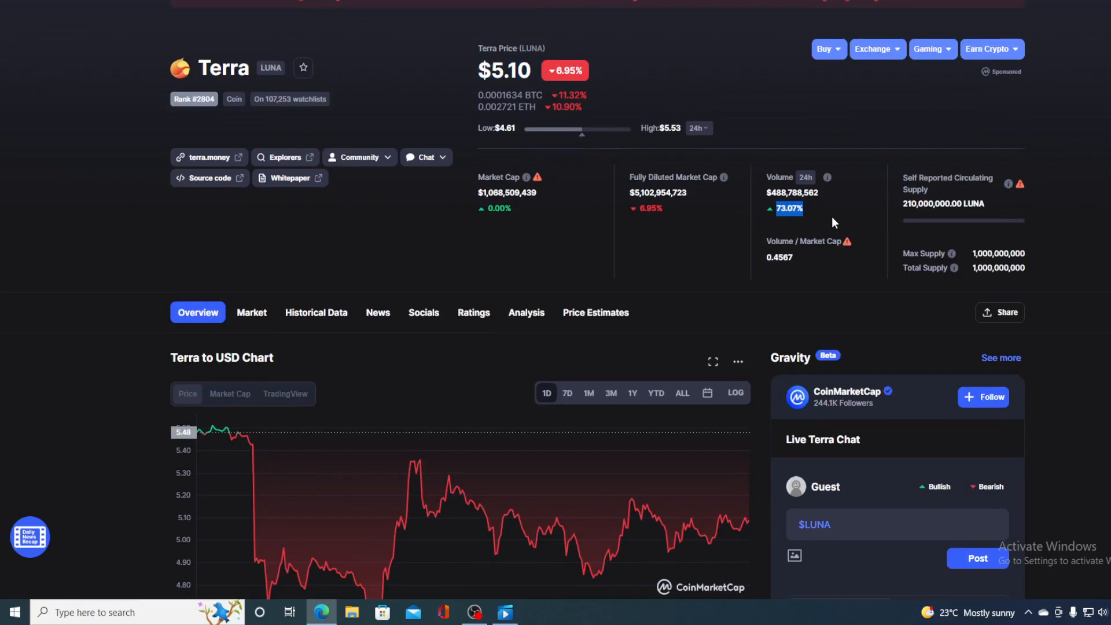
{"action": "mouse_move", "coordinate": [739, 177]}
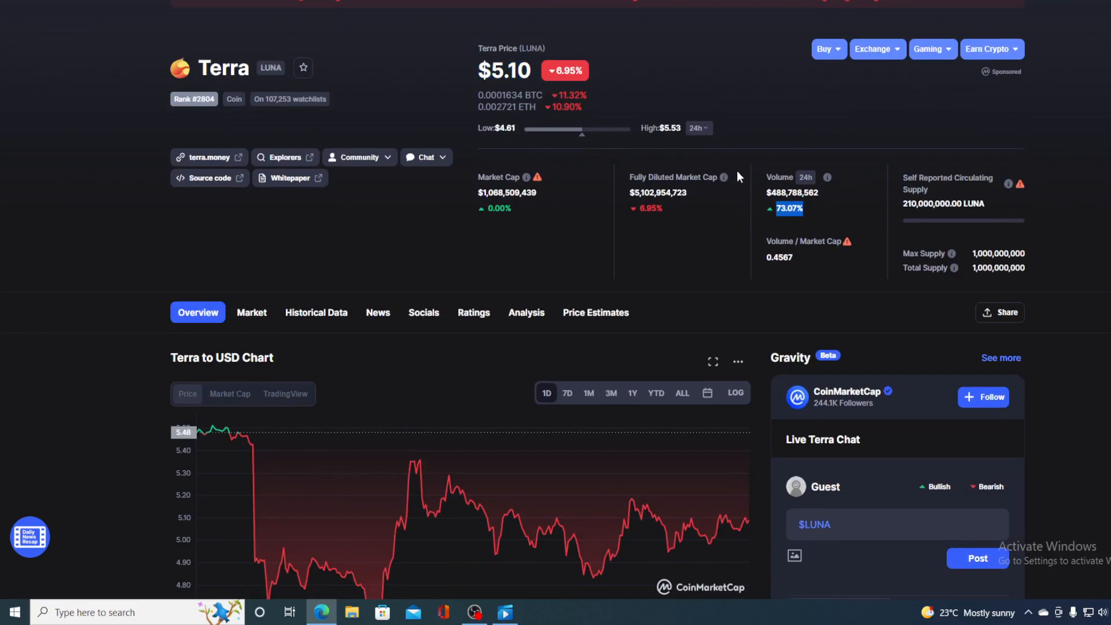
{"action": "scroll", "scroll_direction": "down", "scroll_amount": 3}
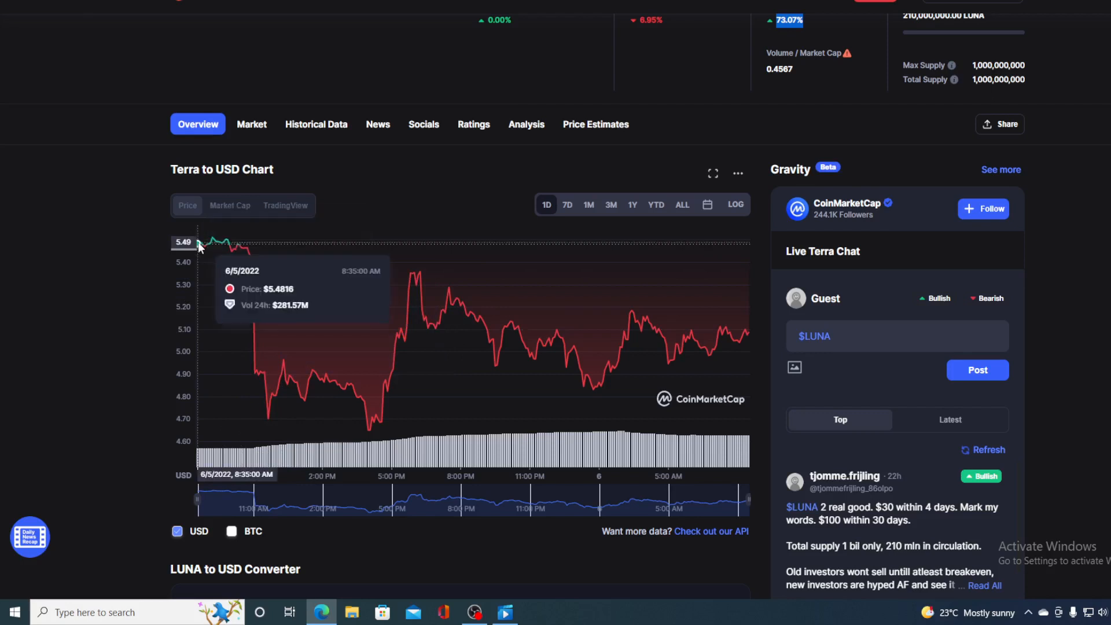
{"action": "mouse_move", "coordinate": [247, 259]}
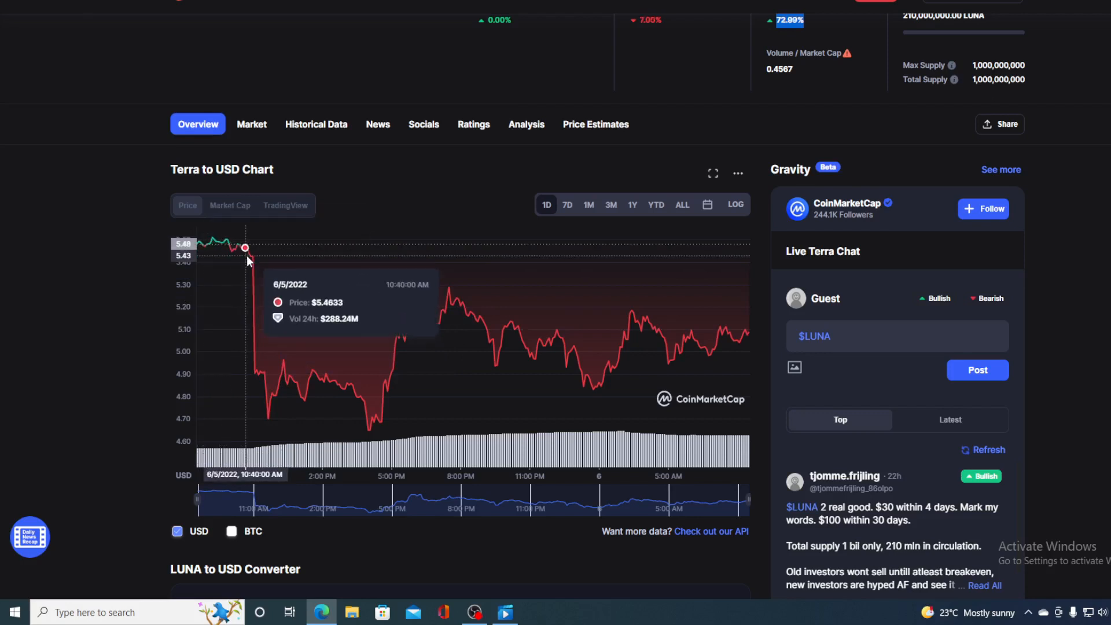
{"action": "mouse_move", "coordinate": [268, 417]}
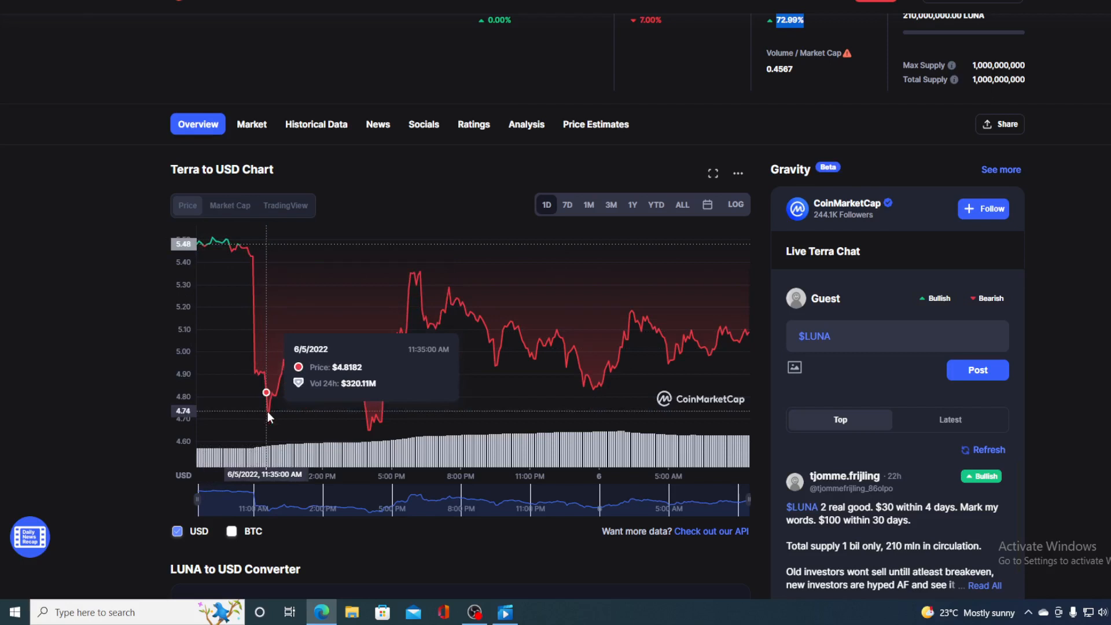
{"action": "mouse_move", "coordinate": [378, 435]}
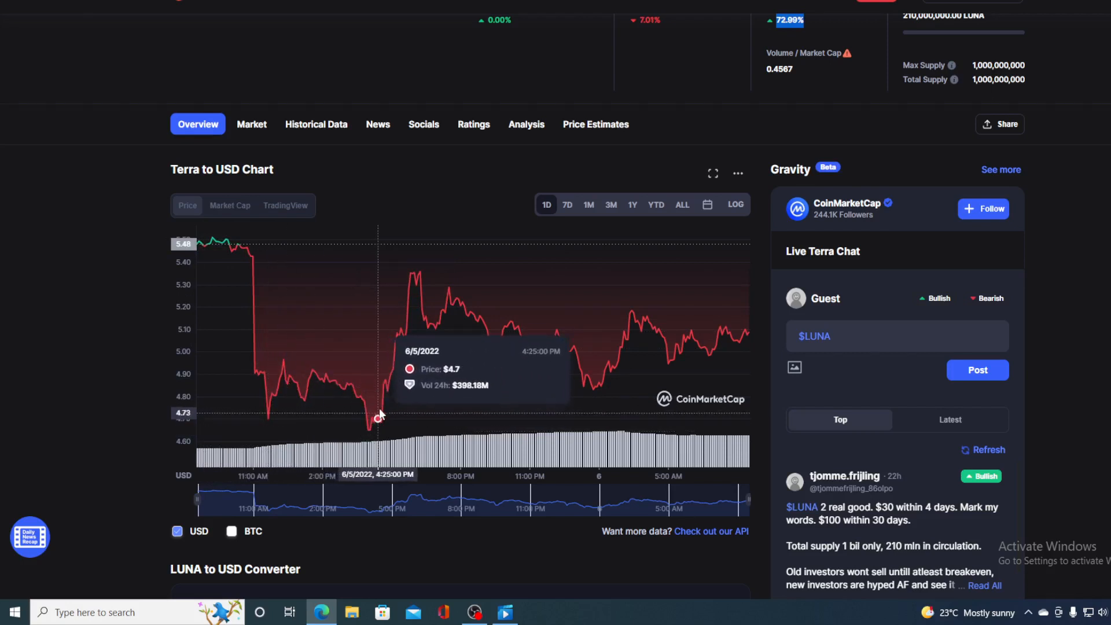
{"action": "mouse_move", "coordinate": [748, 350]}
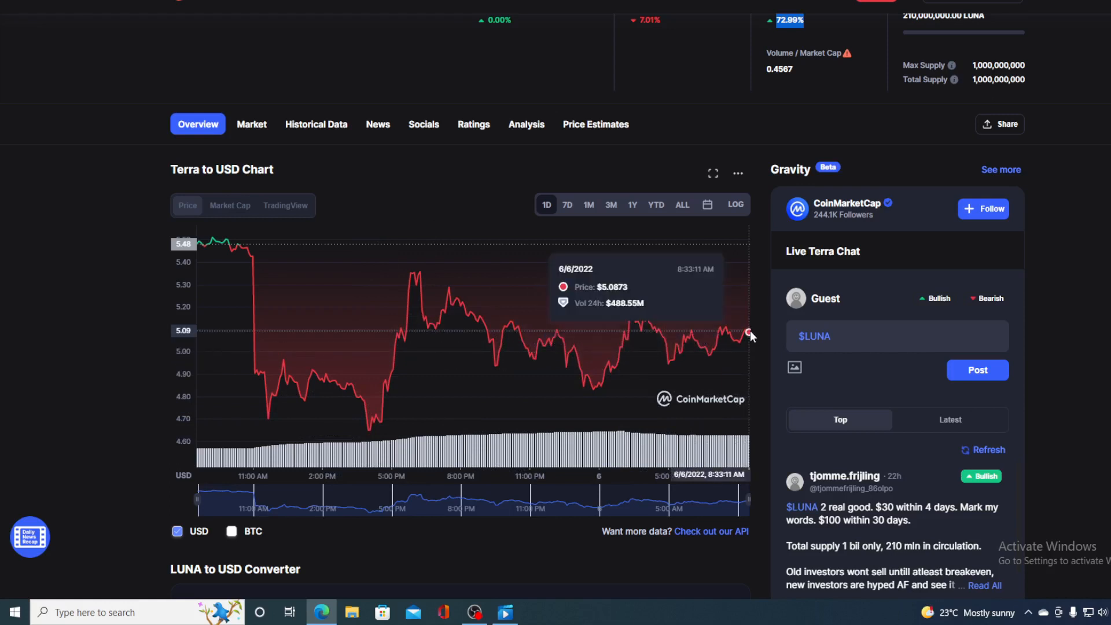
{"action": "mouse_move", "coordinate": [752, 340]}
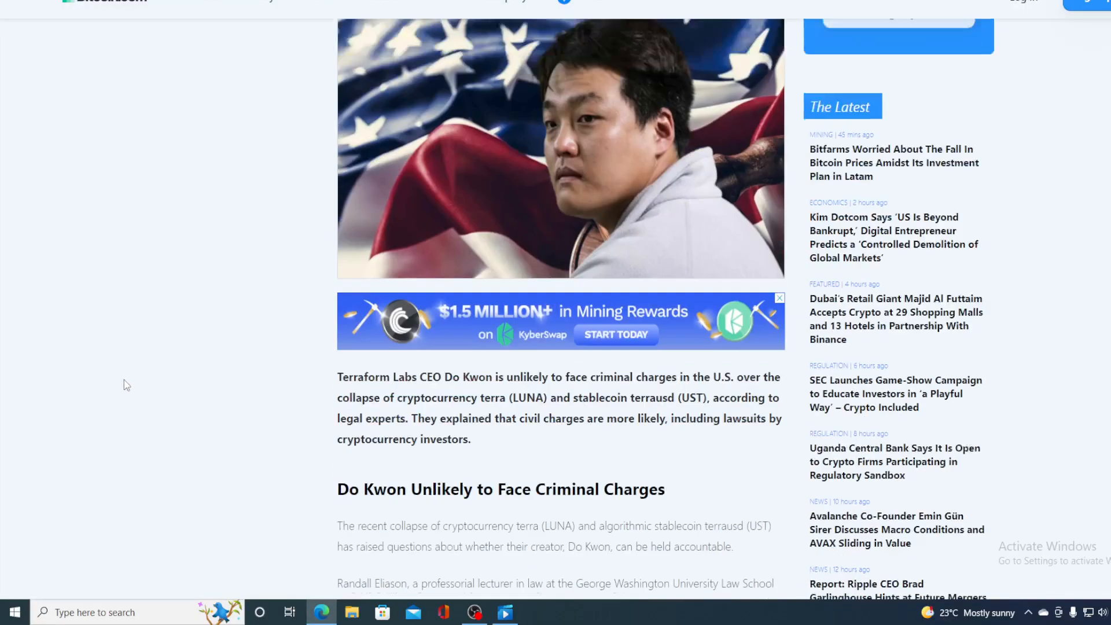
{"action": "scroll", "scroll_direction": "down", "scroll_amount": 3}
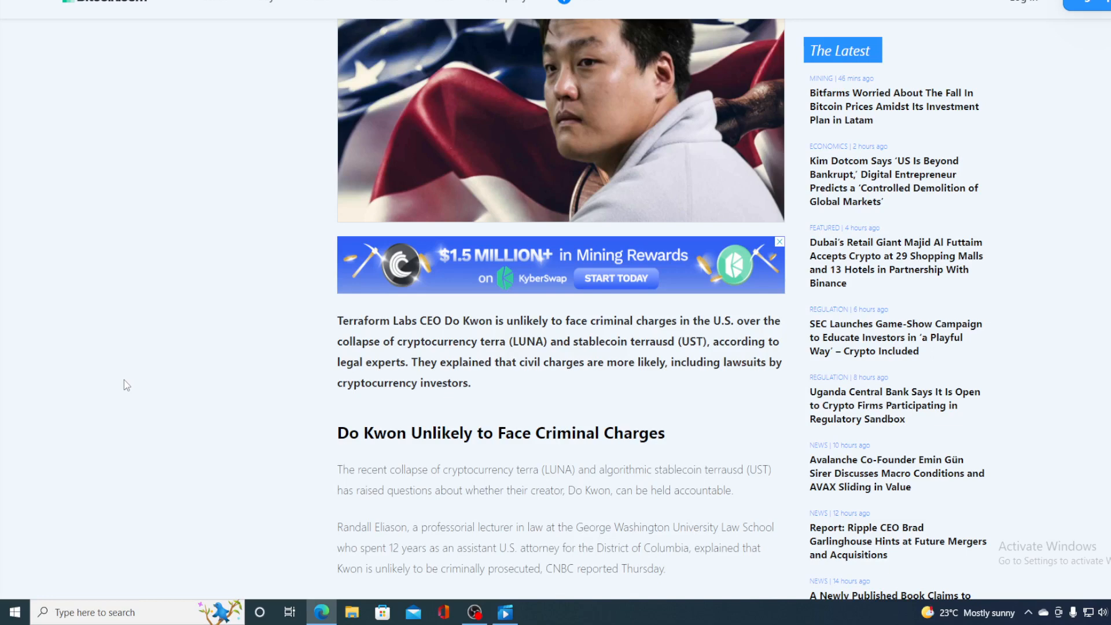
{"action": "scroll", "scroll_direction": "down", "scroll_amount": 3}
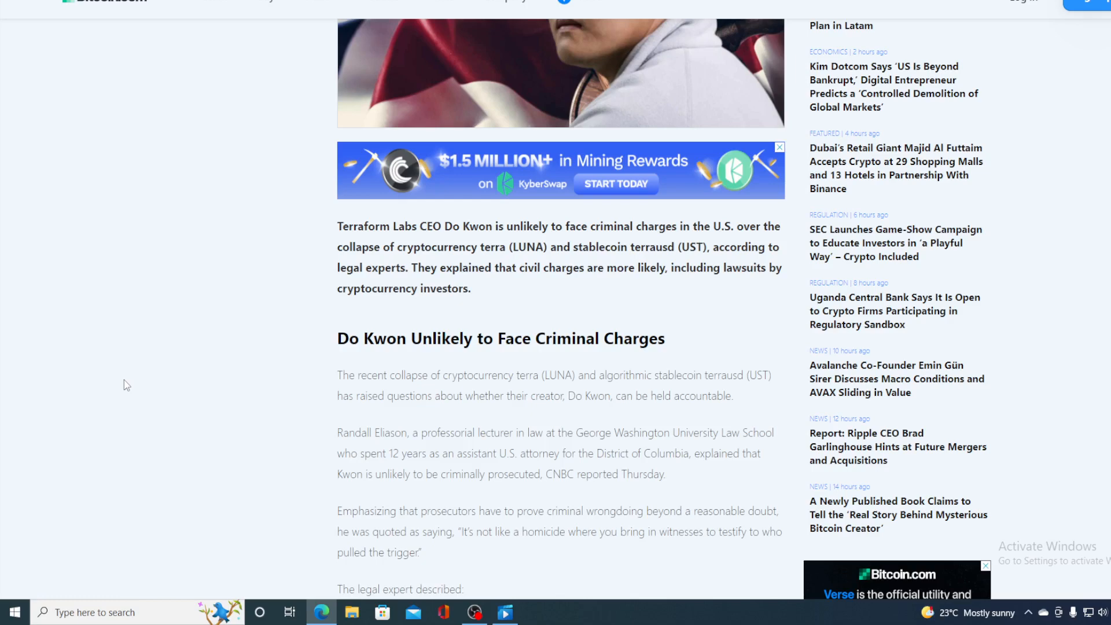
{"action": "scroll", "scroll_direction": "down", "scroll_amount": 3}
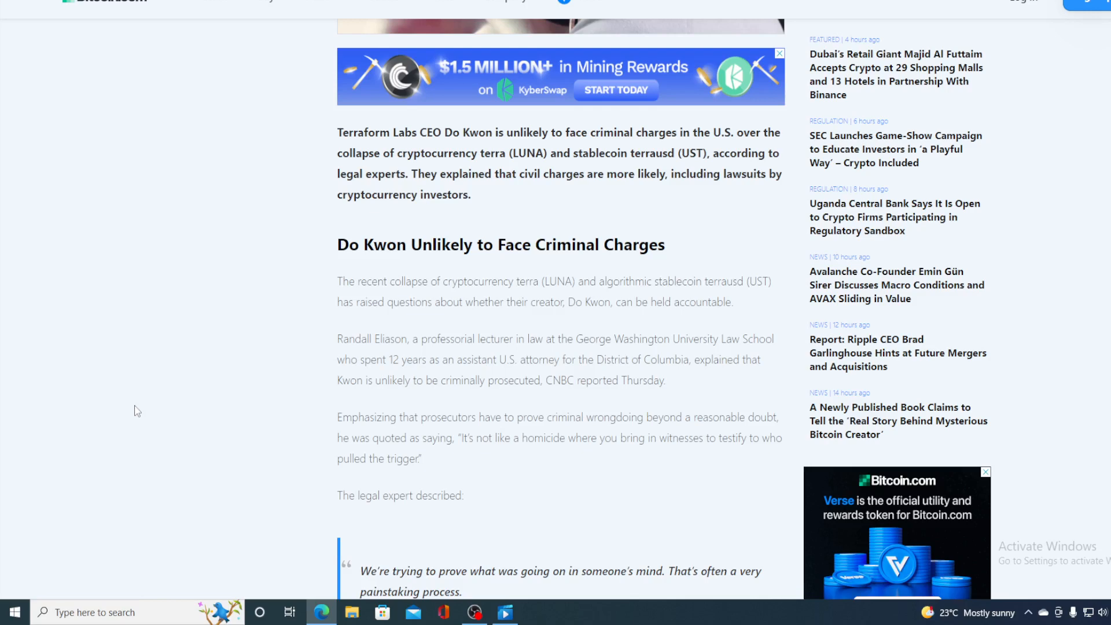
{"action": "scroll", "scroll_direction": "down", "scroll_amount": 3}
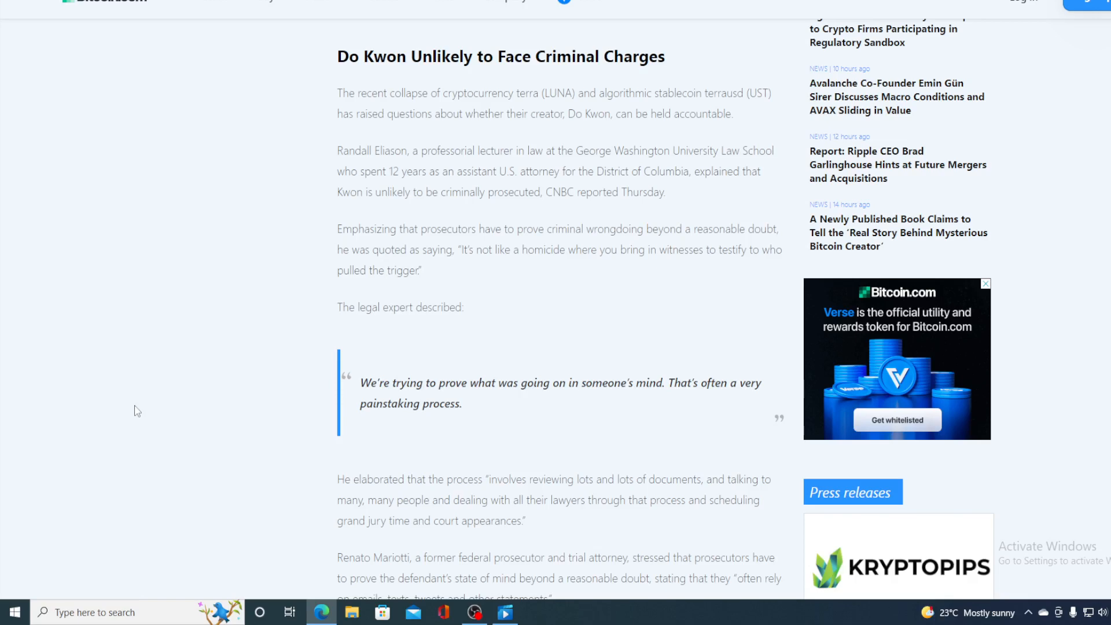
{"action": "scroll", "scroll_direction": "down", "scroll_amount": 3}
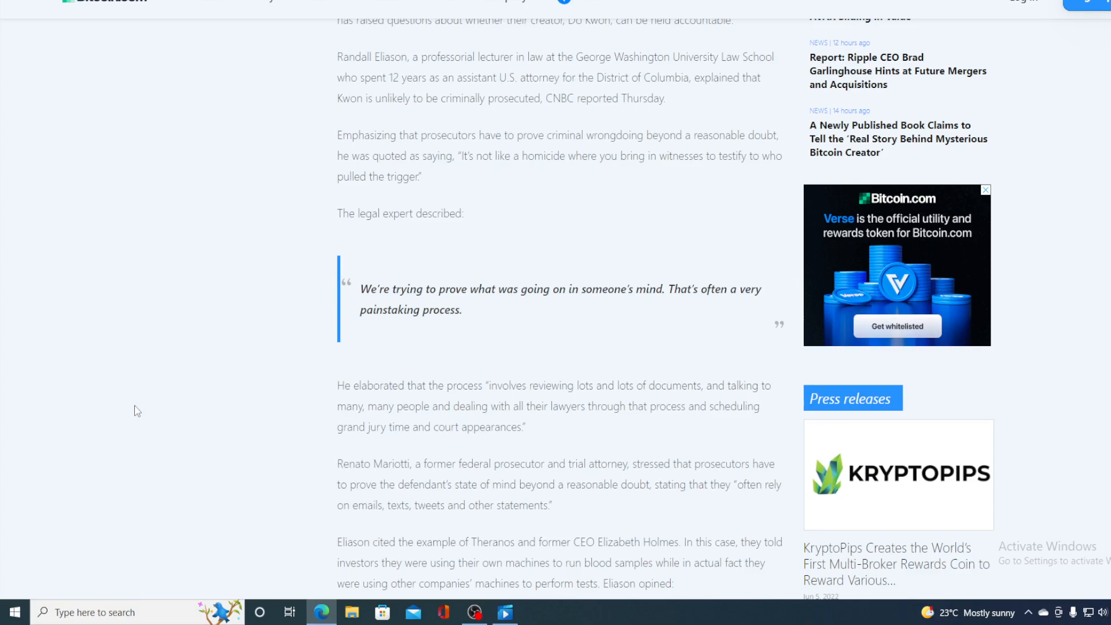
{"action": "scroll", "scroll_direction": "up", "scroll_amount": 3}
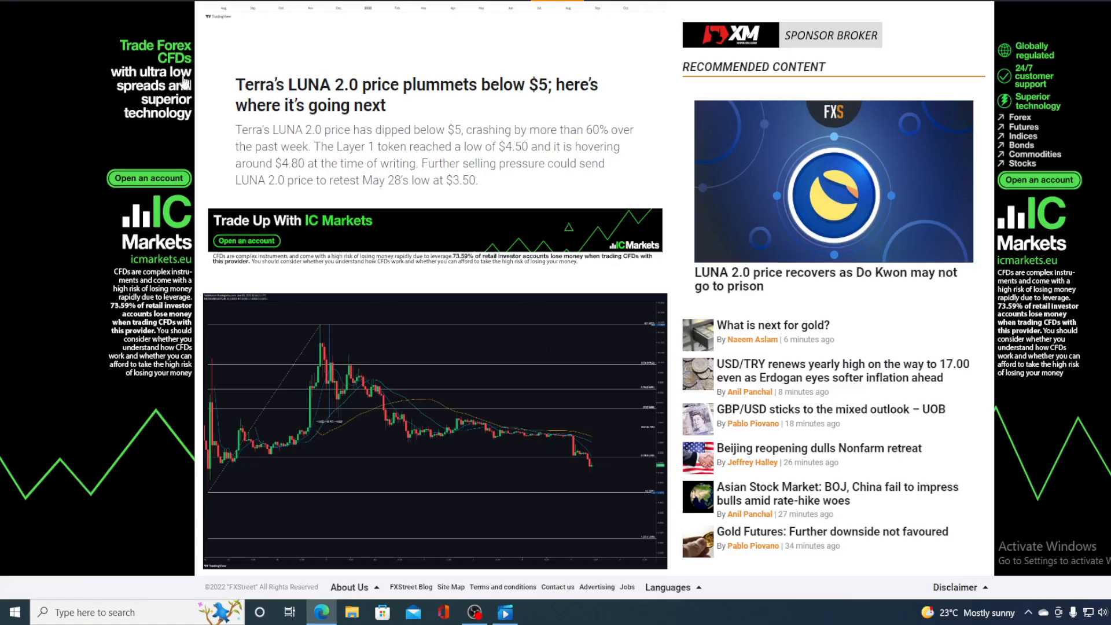
{"action": "mouse_move", "coordinate": [212, 140]}
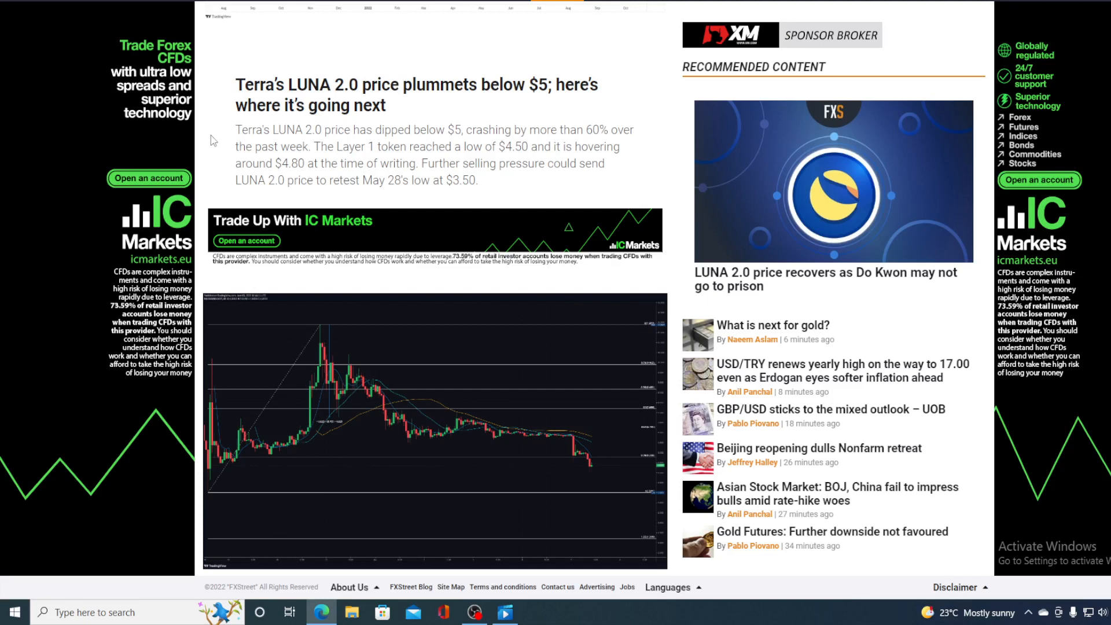
{"action": "mouse_move", "coordinate": [527, 438]}
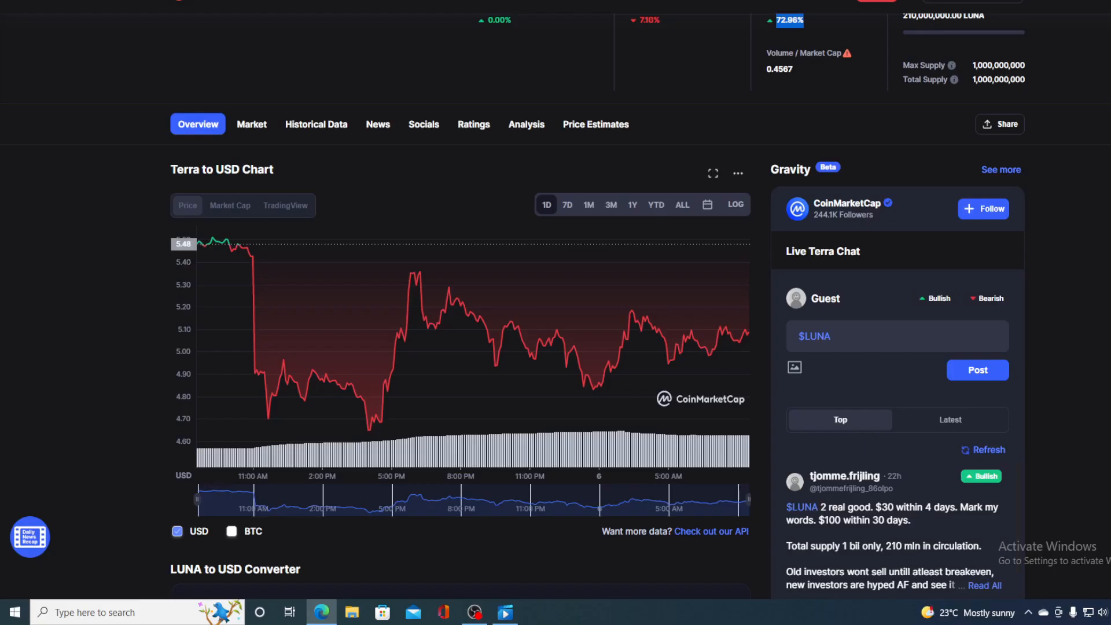
{"action": "mouse_move", "coordinate": [578, 375]}
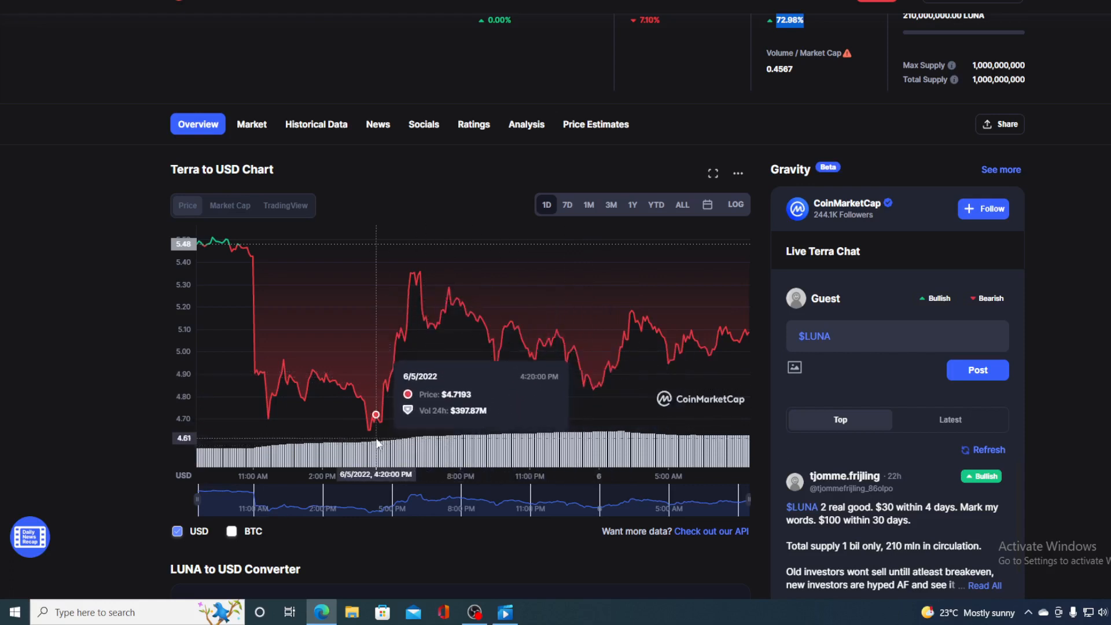
{"action": "mouse_move", "coordinate": [382, 419]}
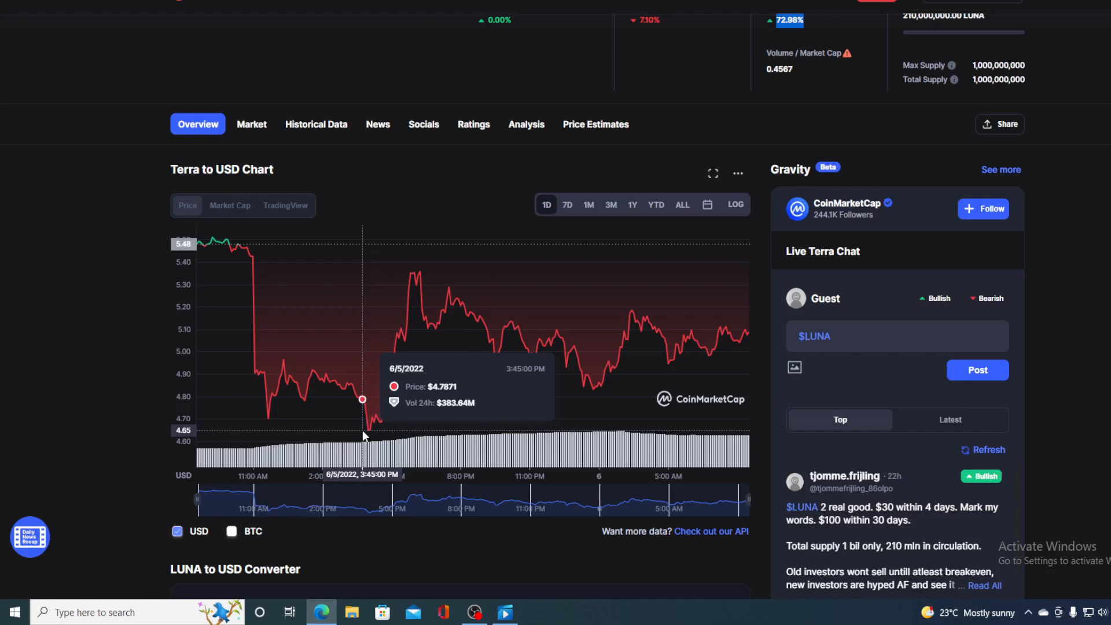
{"action": "mouse_move", "coordinate": [367, 430]}
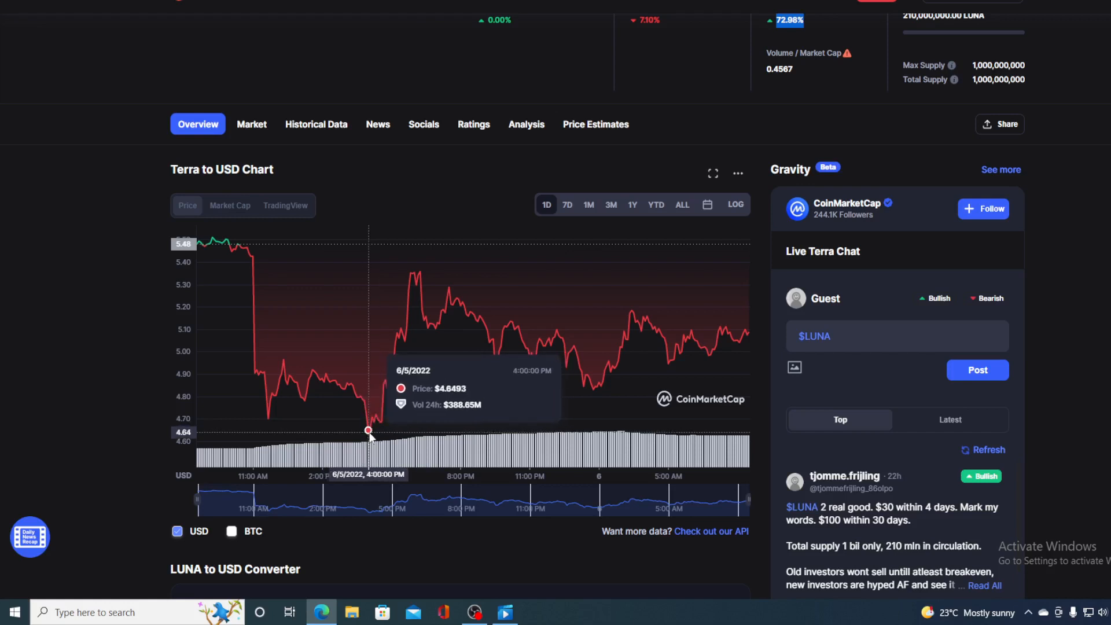
{"action": "mouse_move", "coordinate": [618, 367]}
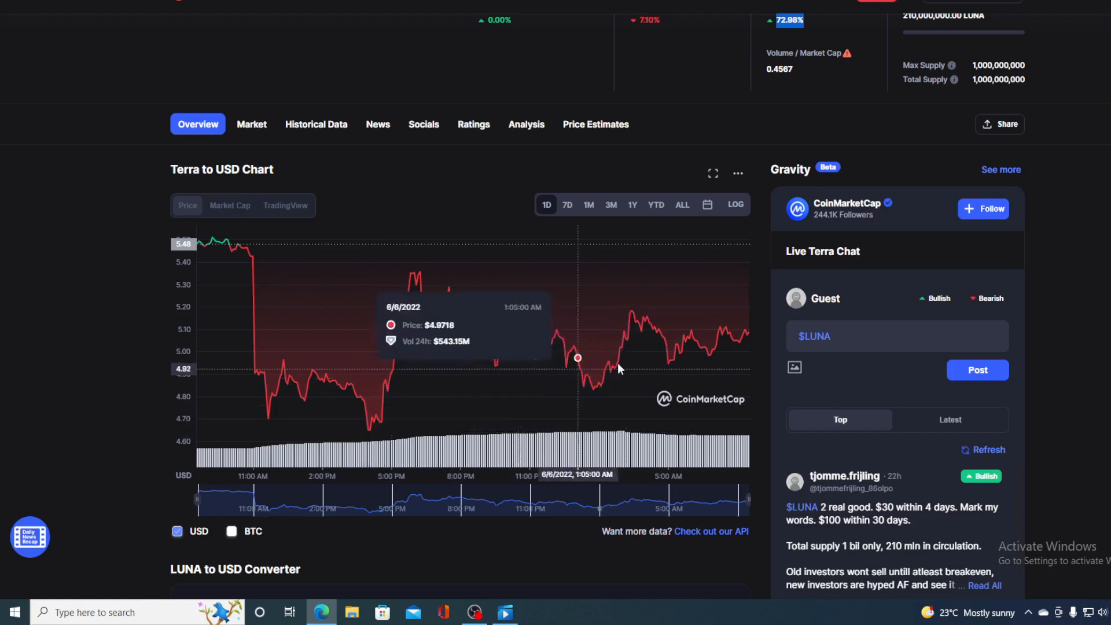
{"action": "mouse_move", "coordinate": [746, 337]}
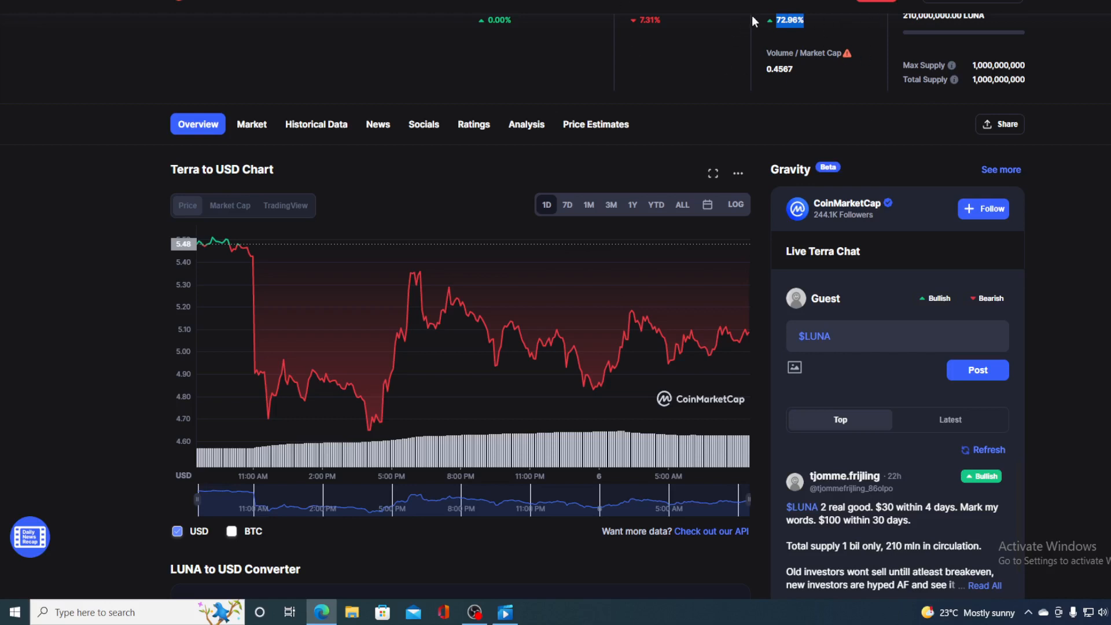
{"action": "mouse_move", "coordinate": [761, 28]}
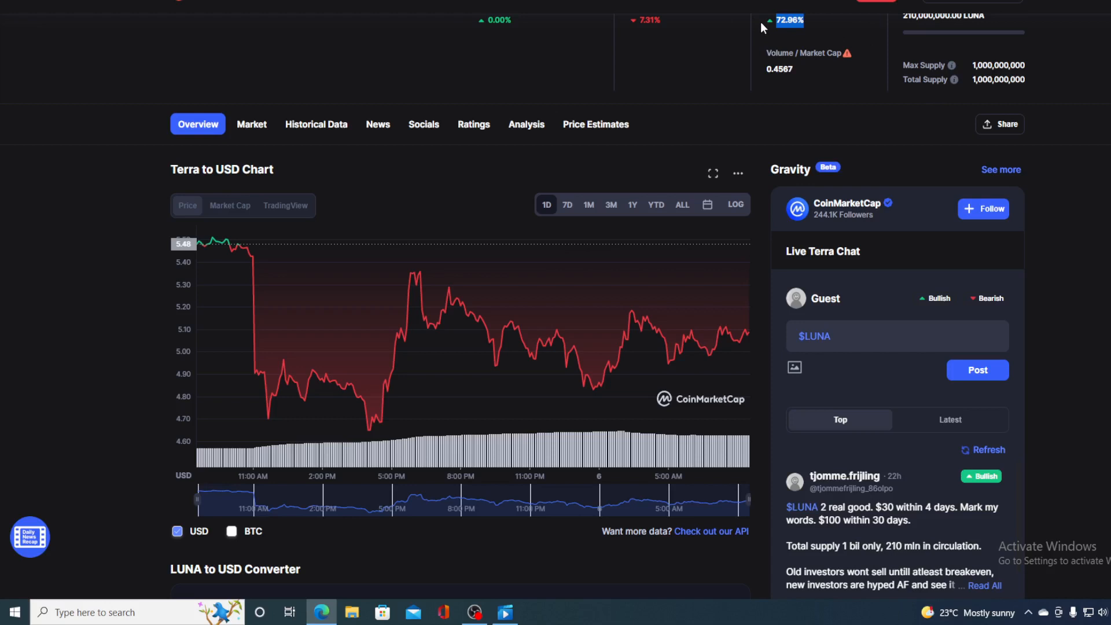